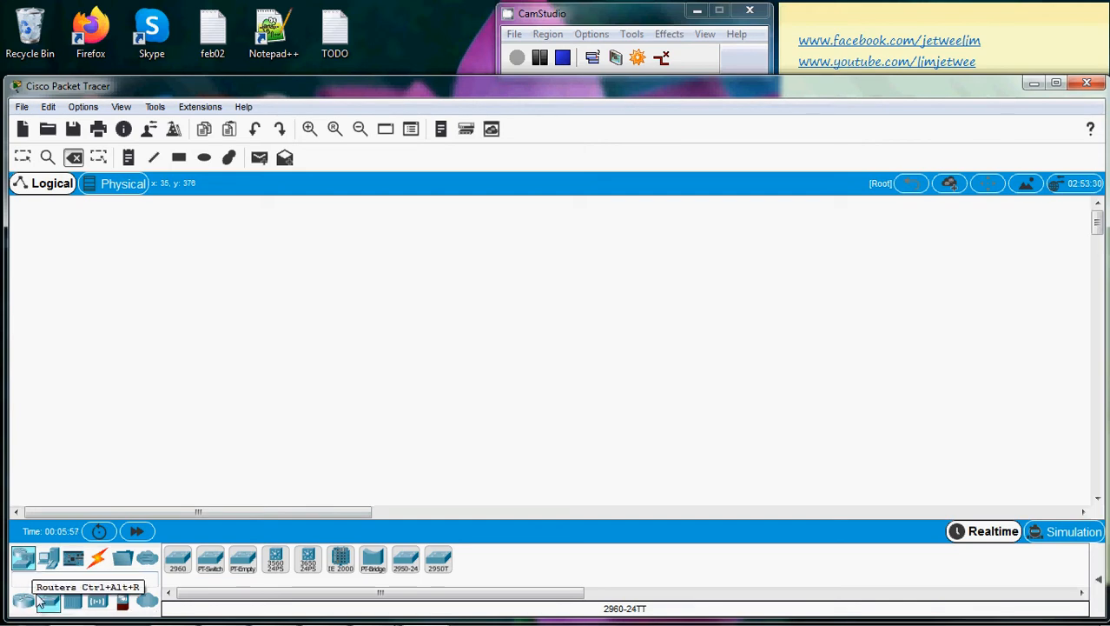
pyautogui.moveTo(48, 601)
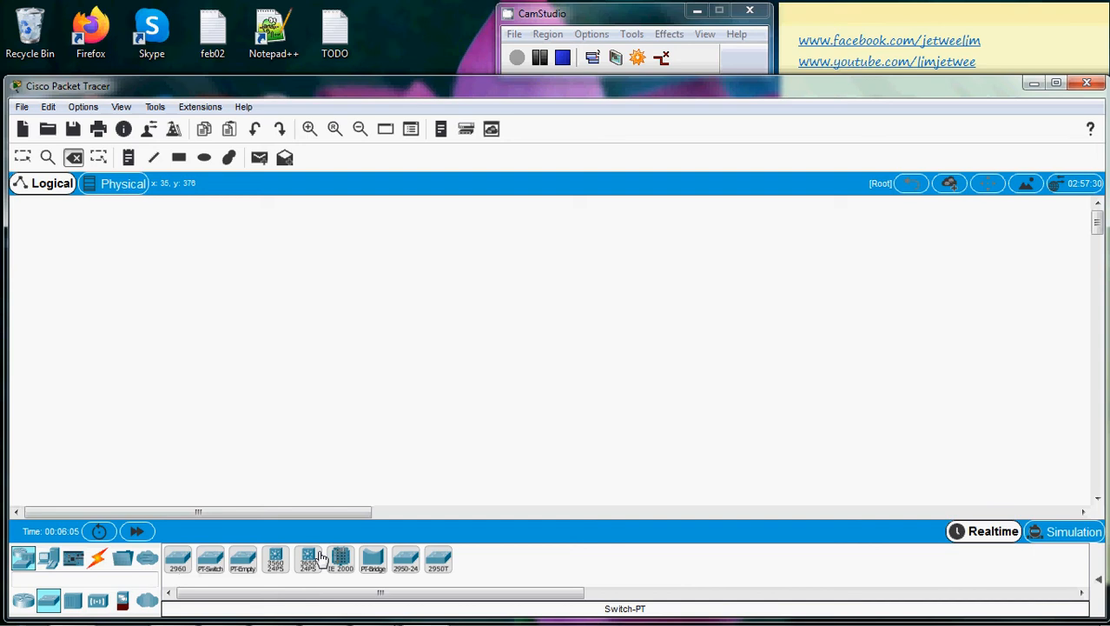
pyautogui.moveTo(200, 565)
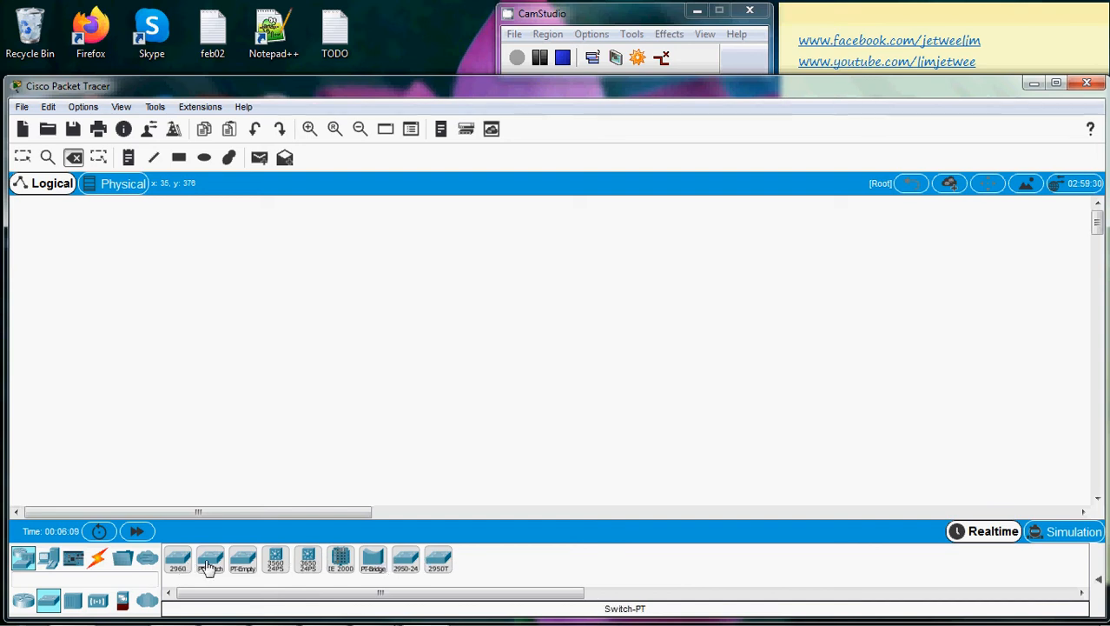
pyautogui.moveTo(178, 560)
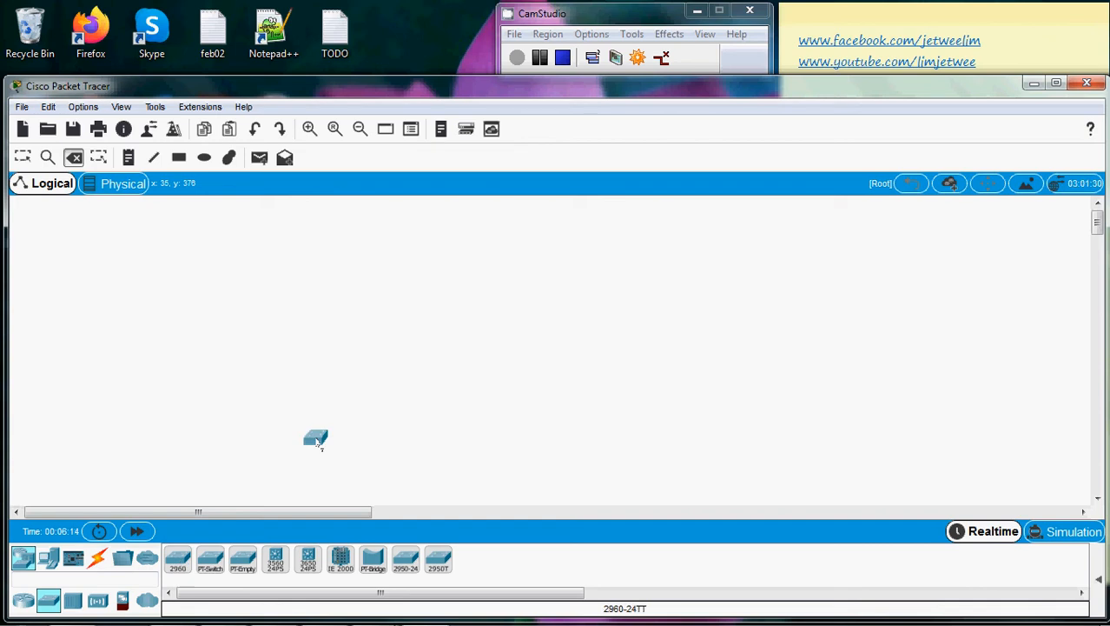
# Place a 2960-24TT switch, Switch1, on the empty logical workspace
pyautogui.click(452, 317)
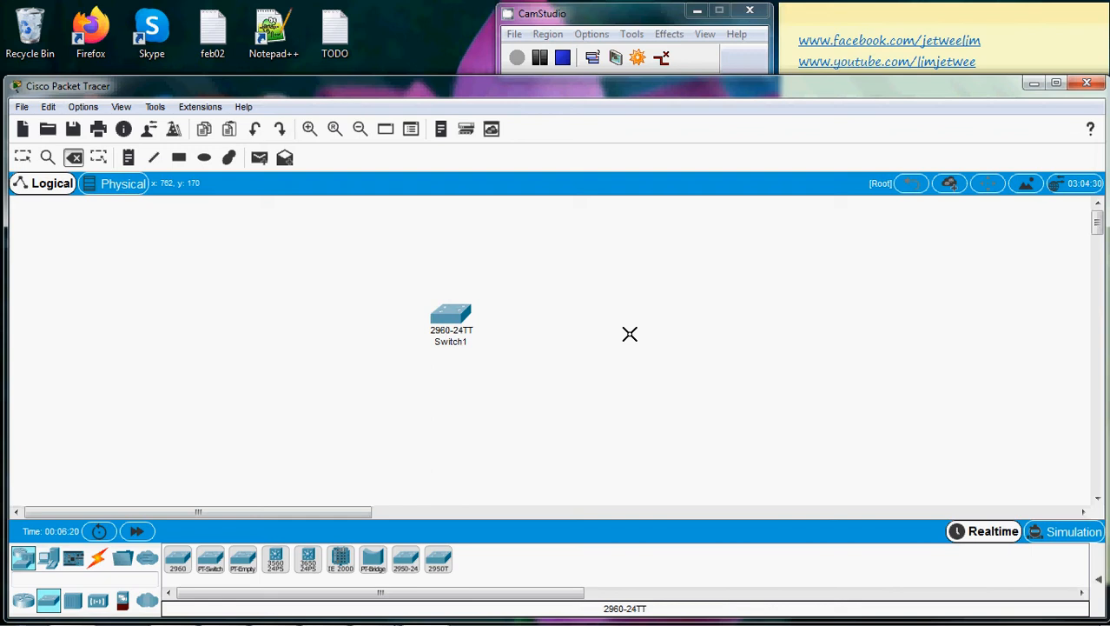
pyautogui.moveTo(503, 312)
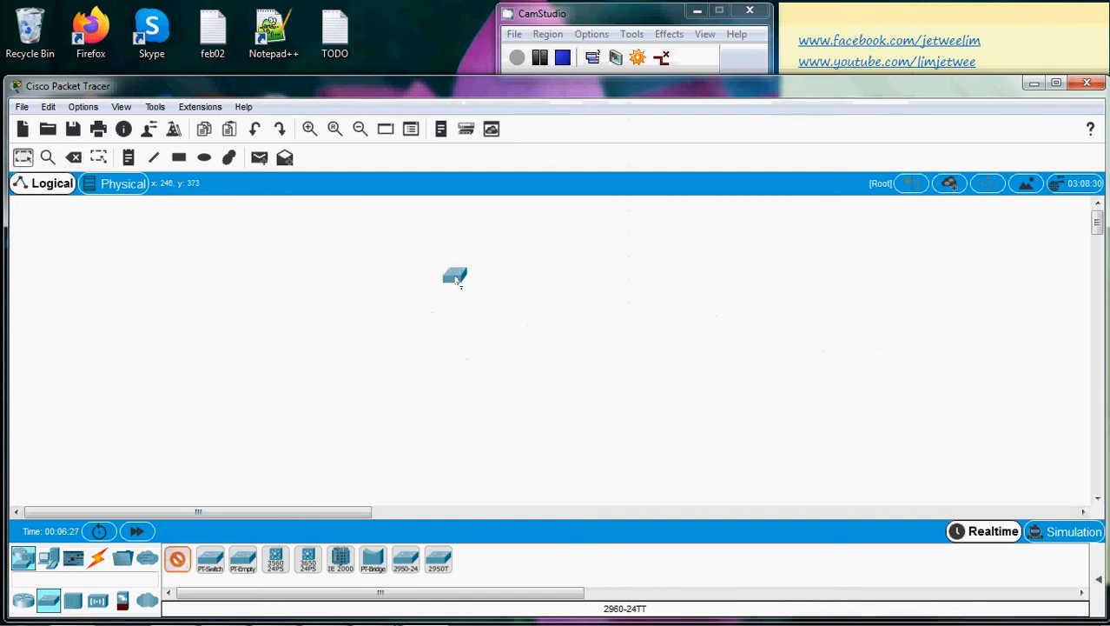
# Open the new switch's CLI and start the console session at the Switch> prompt
pyautogui.doubleClick(456, 276)
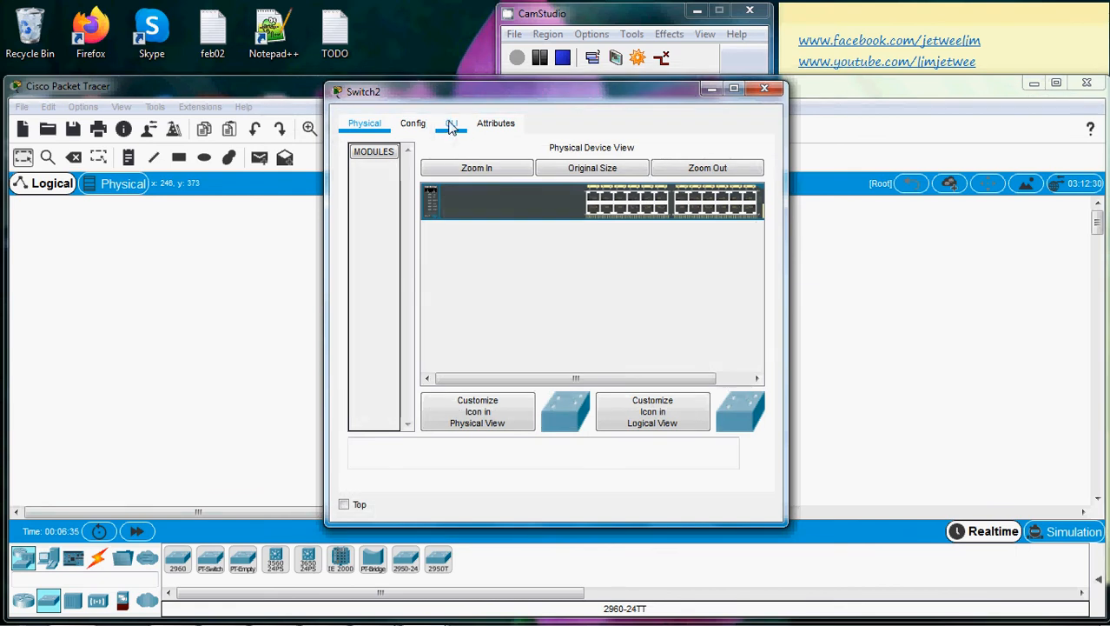
pyautogui.click(450, 122)
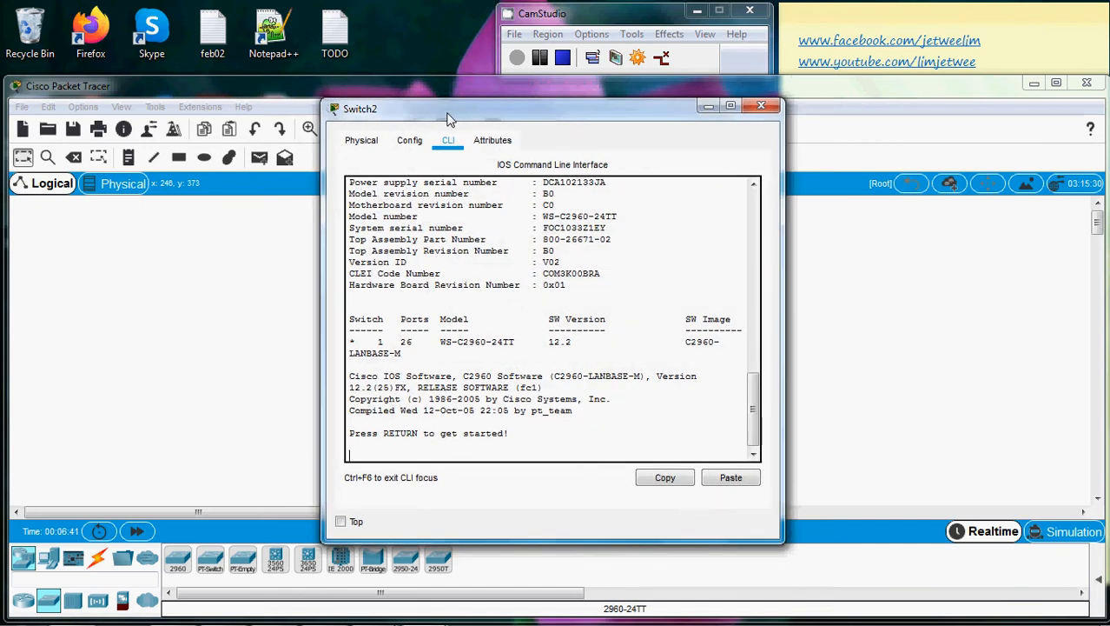
pyautogui.moveTo(522, 251)
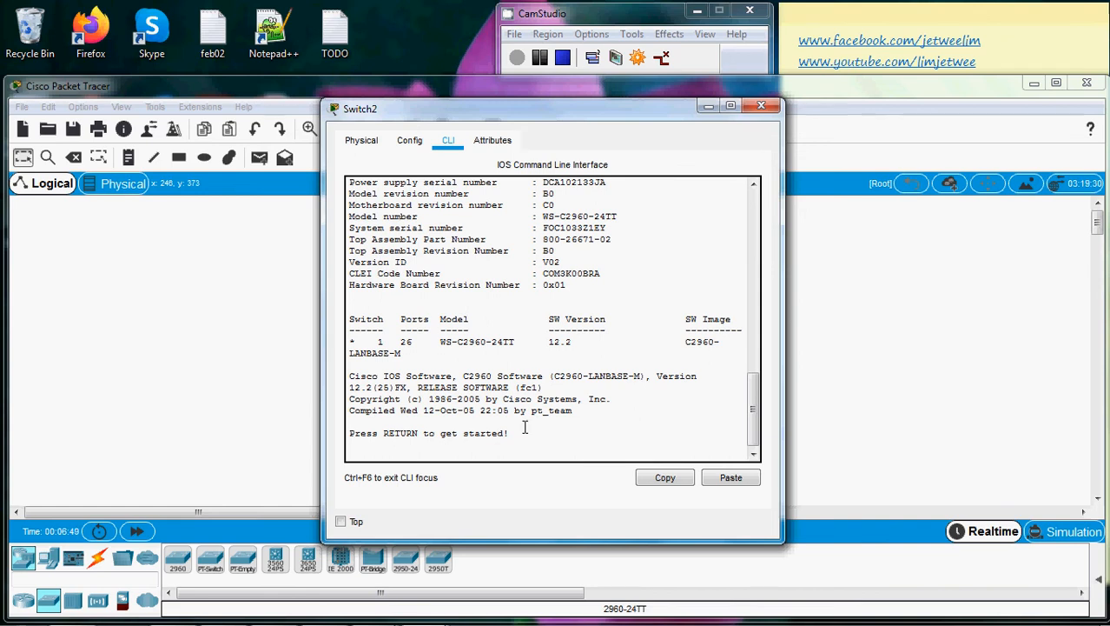
pyautogui.press('Return')
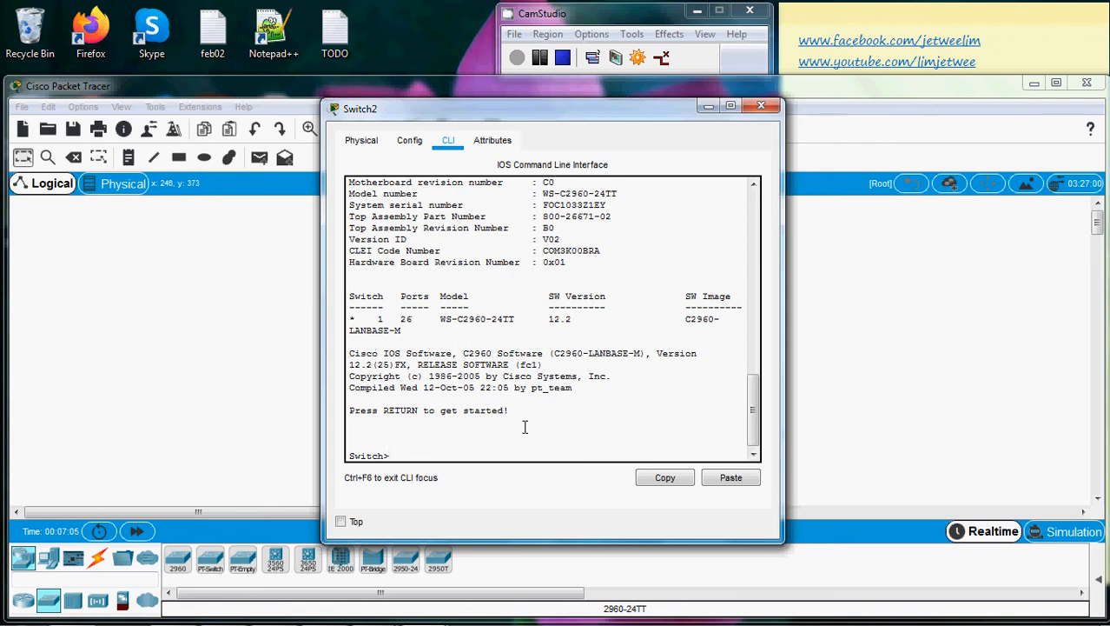
# Run 'en' then 'config t' to reach the Switch(config)# prompt
pyautogui.write('en')
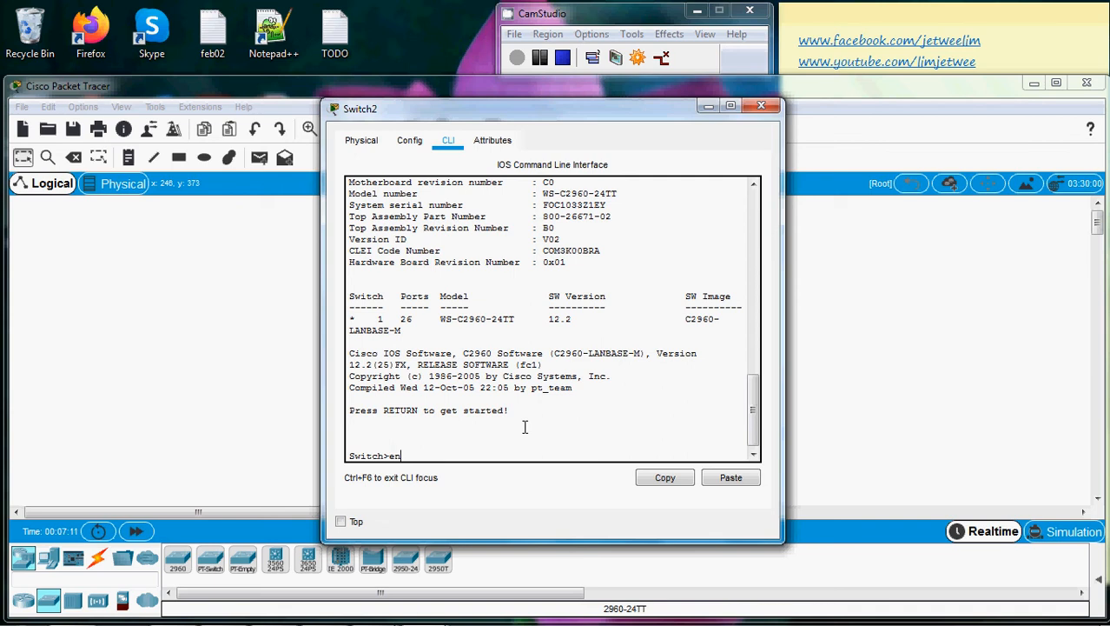
pyautogui.press('Return')
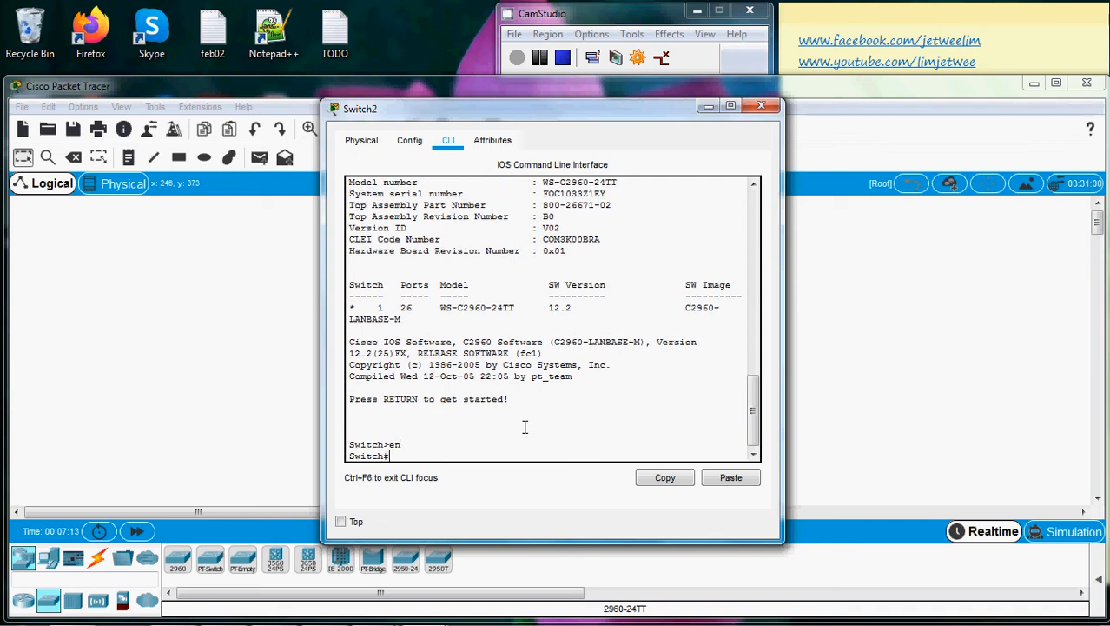
pyautogui.moveTo(439, 452)
pyautogui.write('config')
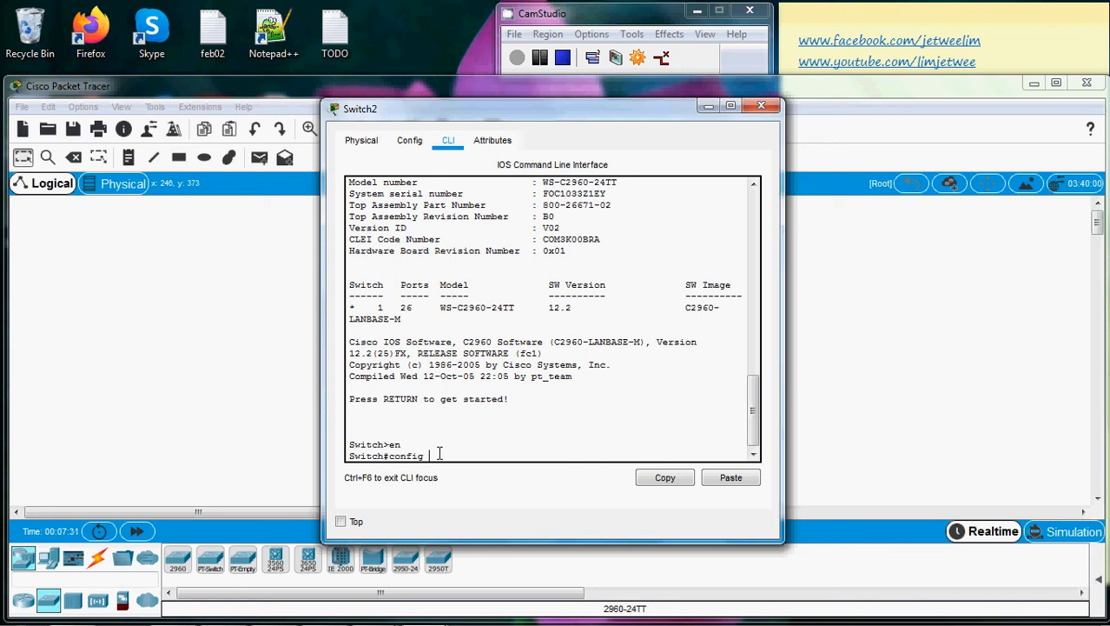
pyautogui.write('t')
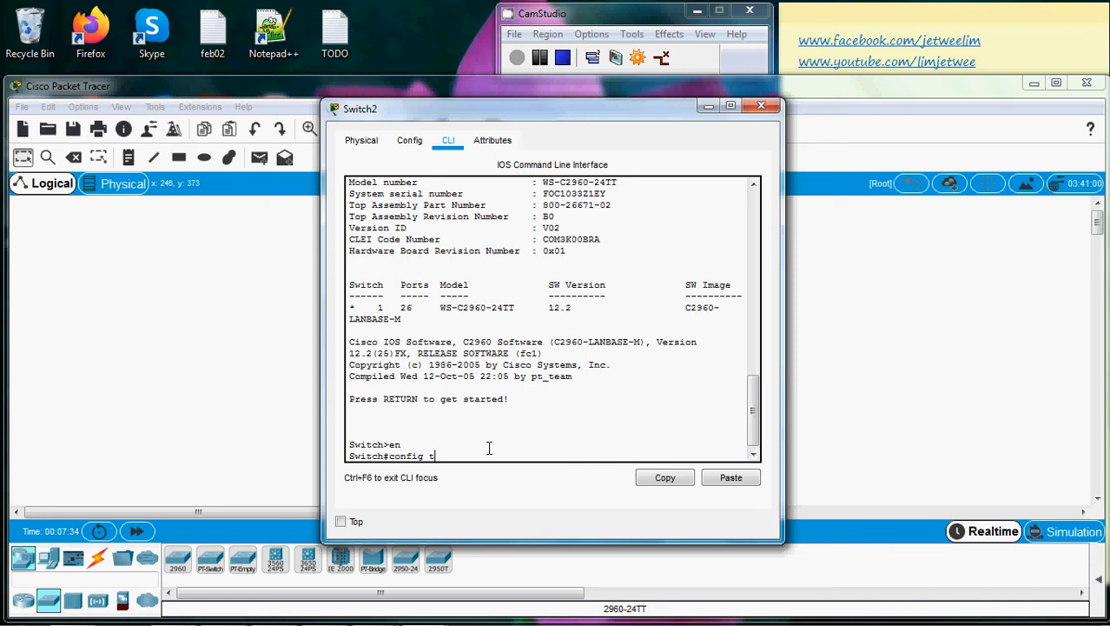
pyautogui.press('Return')
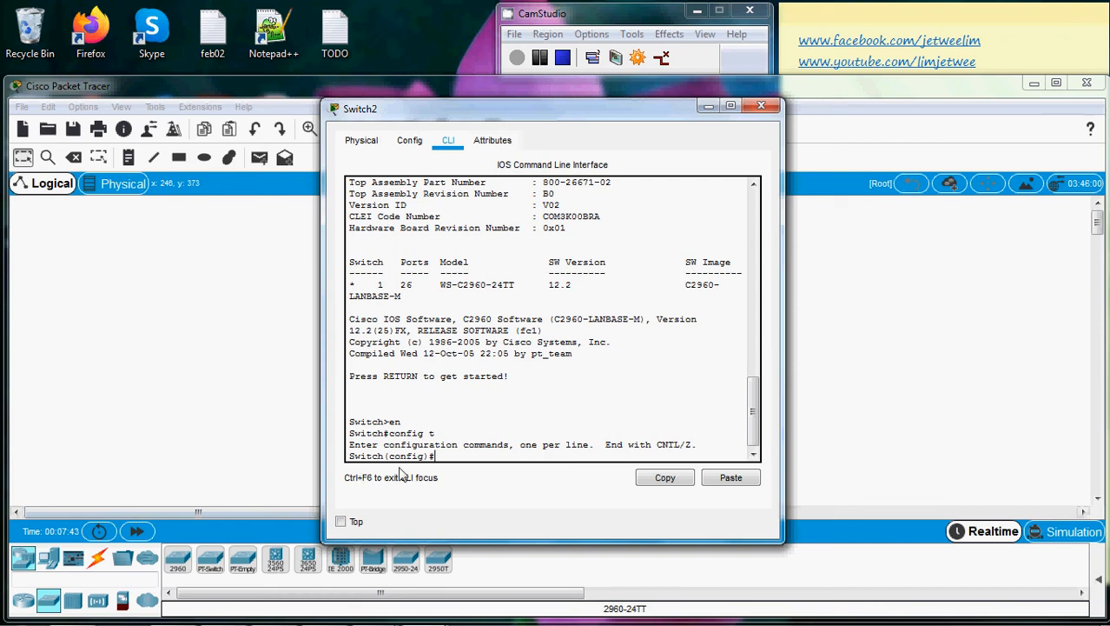
pyautogui.moveTo(463, 483)
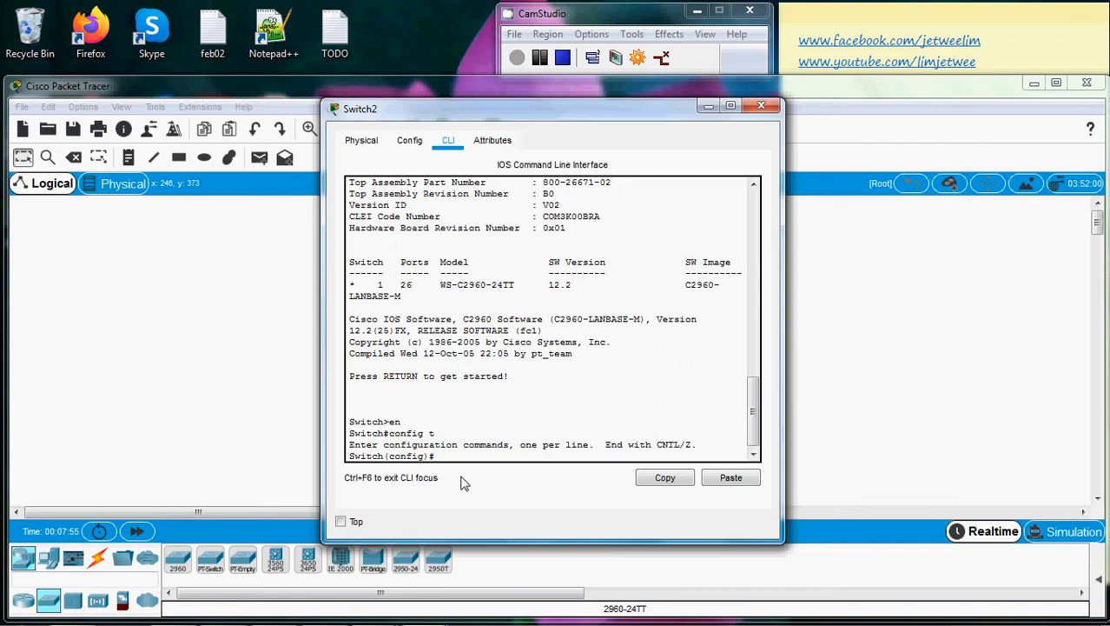
# Set the switch hostname to Lim with 'hostname Lim'
pyautogui.write('hostnam')
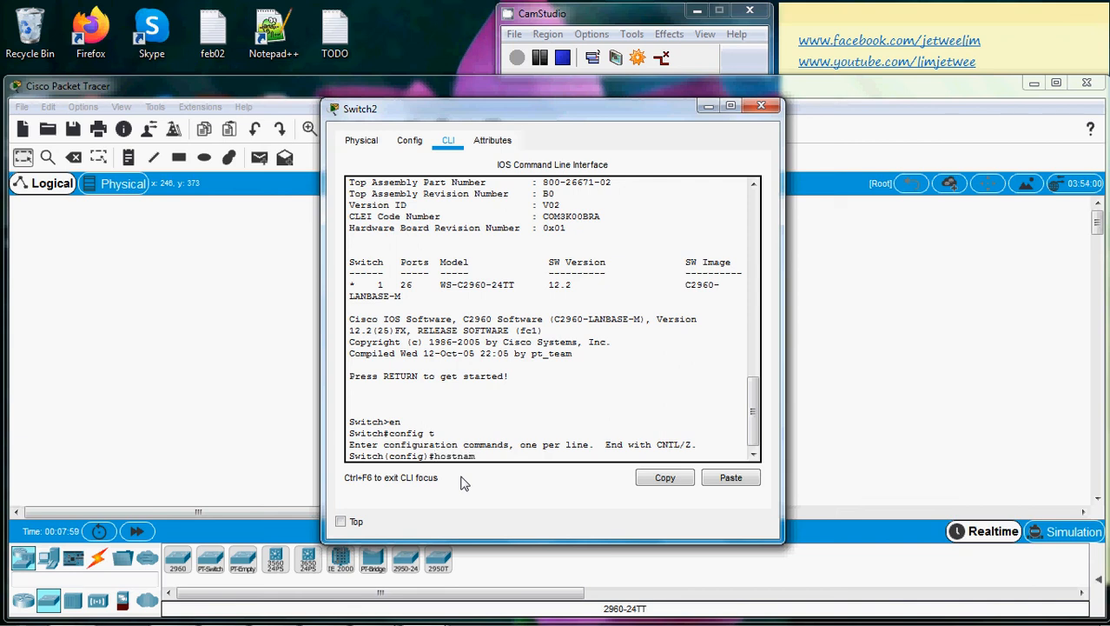
pyautogui.write('e')
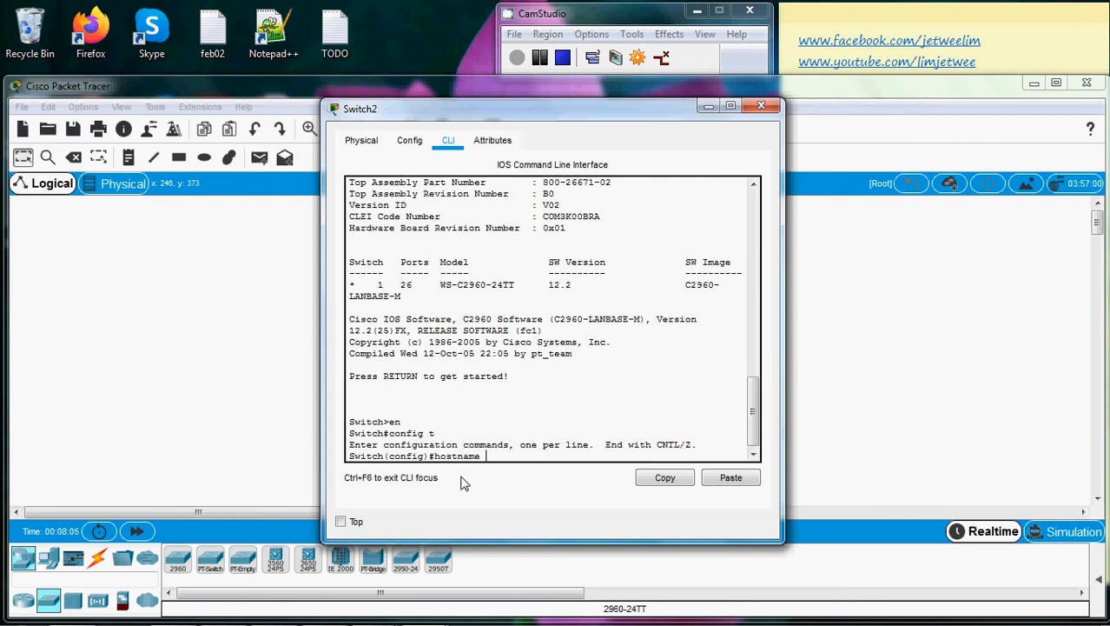
pyautogui.write('Lim')
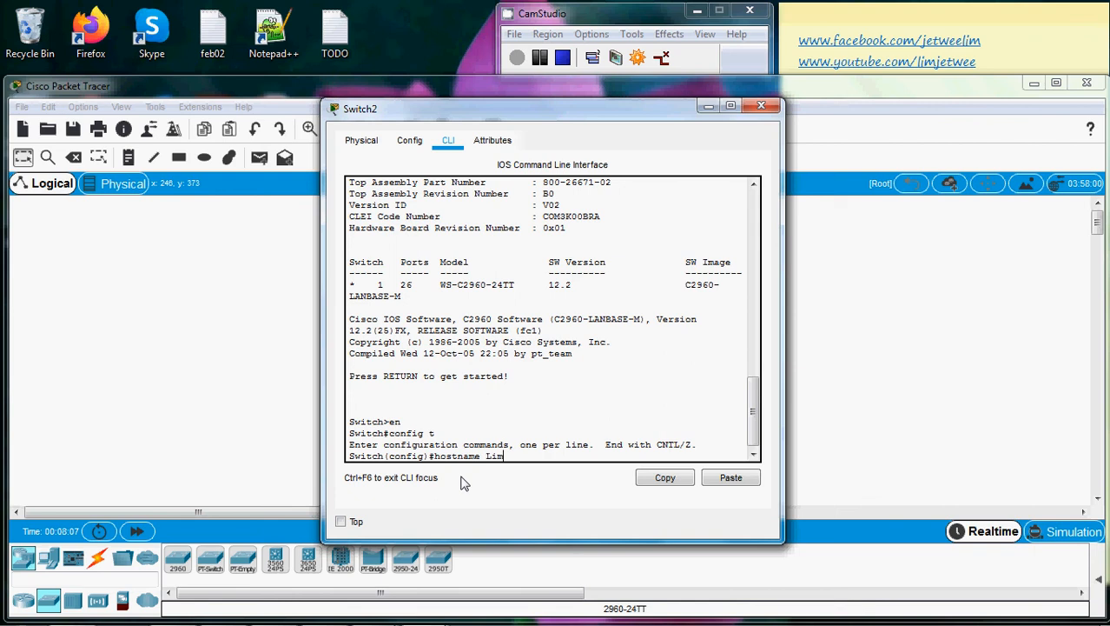
pyautogui.press('Return')
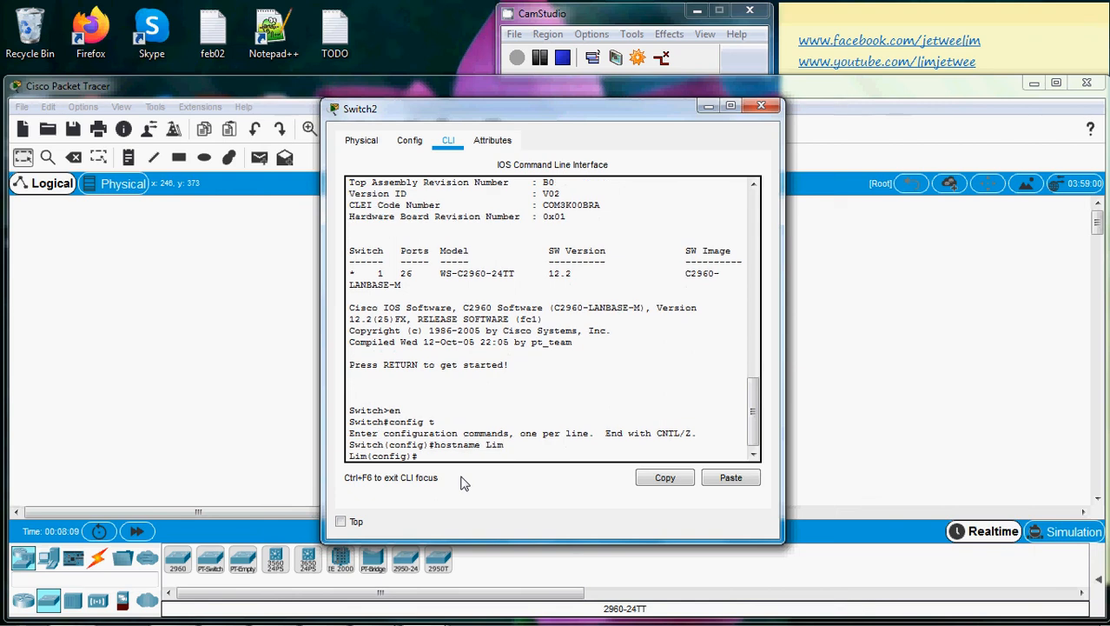
pyautogui.moveTo(363, 478)
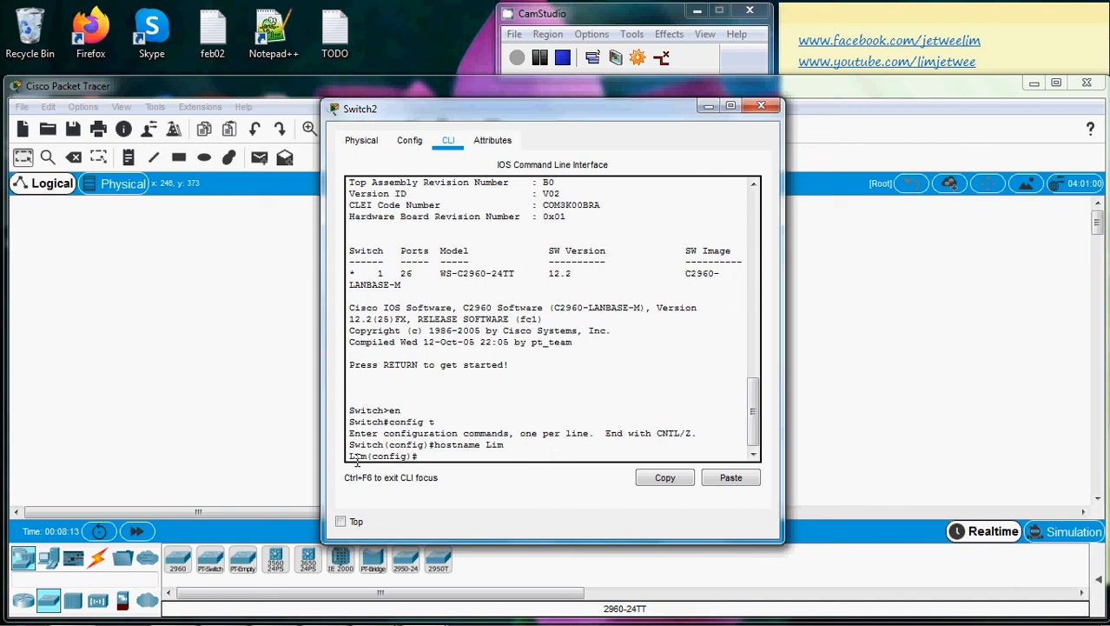
# Enter 'hostname Level2' so the prompt becomes Level2(config)#
pyautogui.doubleClick(358, 455)
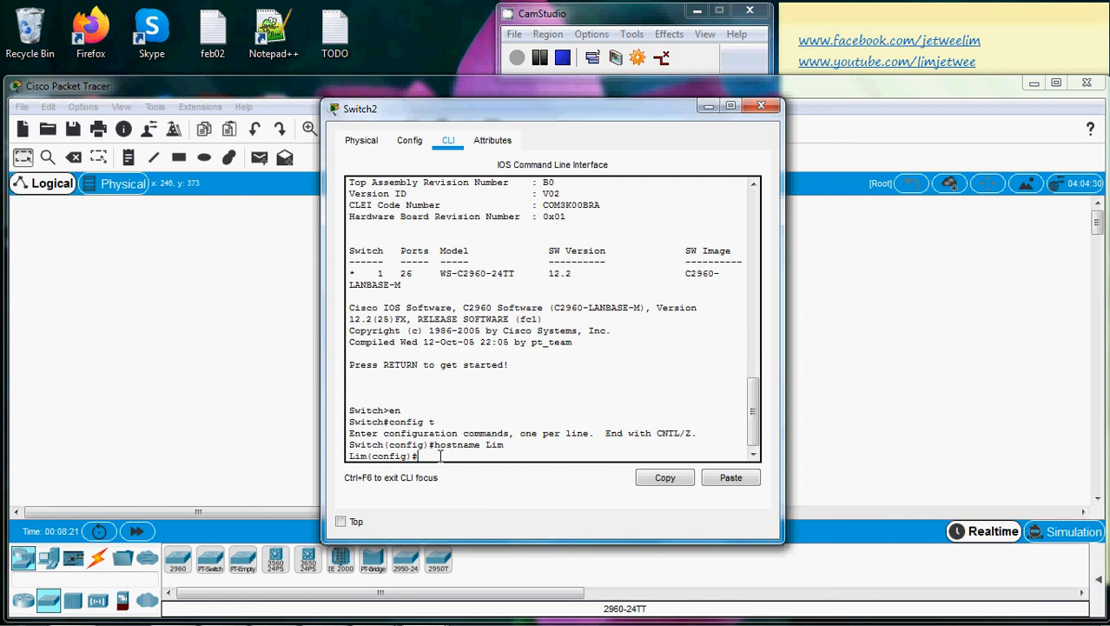
pyautogui.moveTo(460, 486)
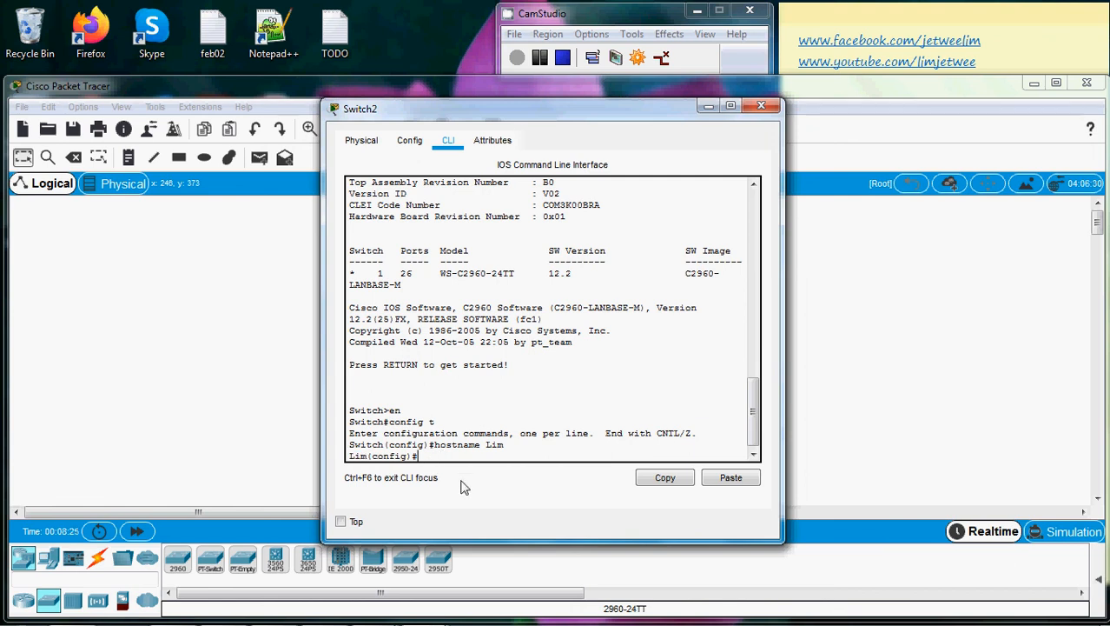
pyautogui.write('hos')
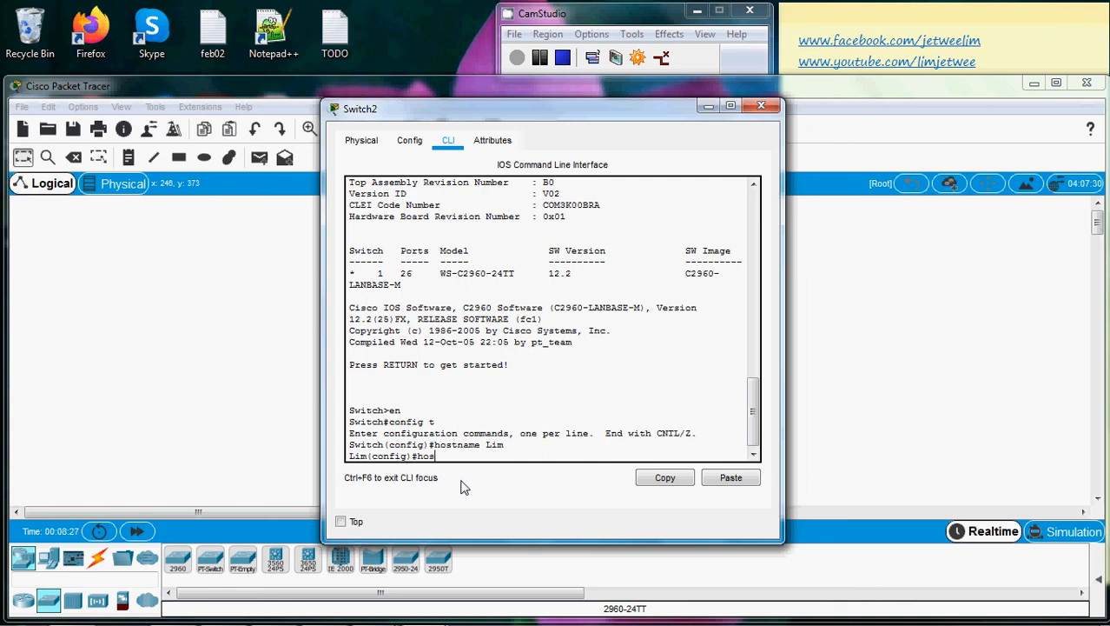
pyautogui.write('tname')
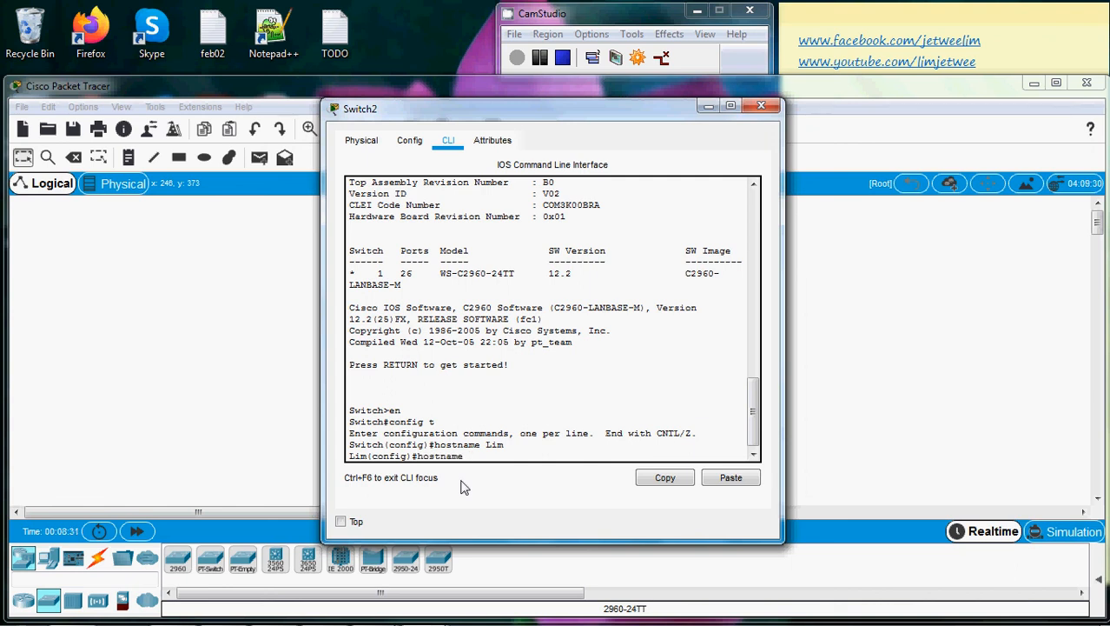
pyautogui.write('Level2')
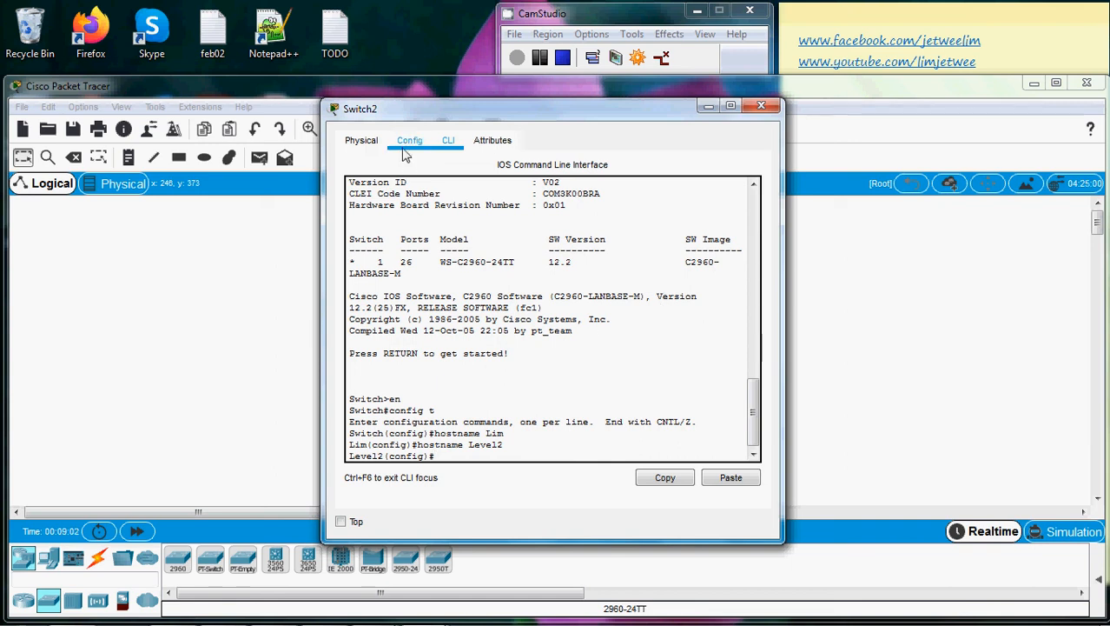
# Check the Config tab's Global Settings showing hostname Level2
pyautogui.click(409, 140)
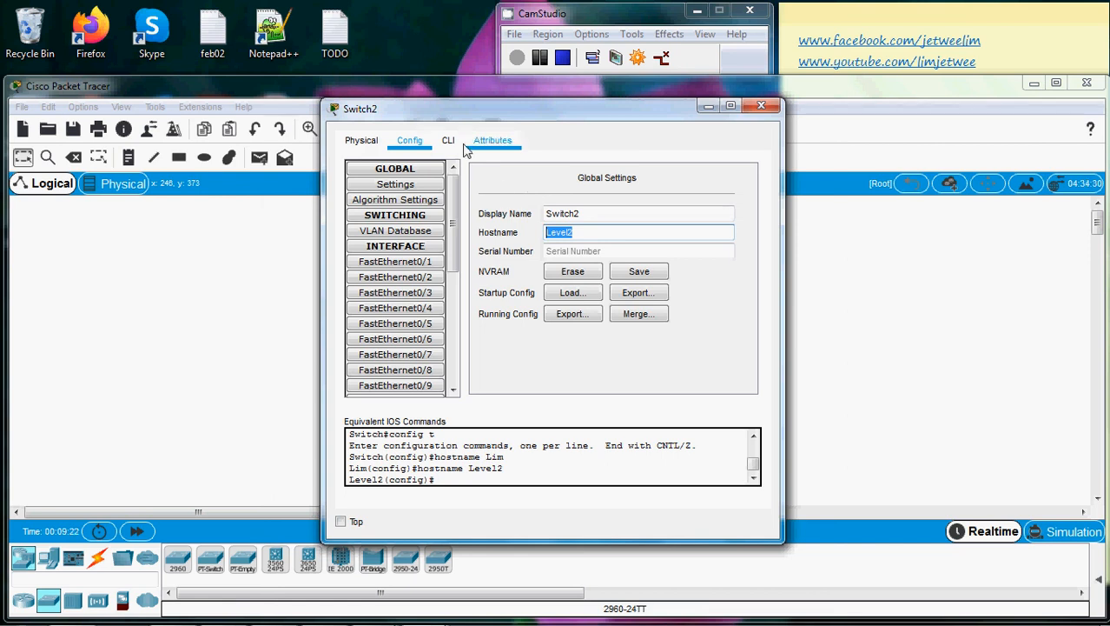
pyautogui.moveTo(491, 171)
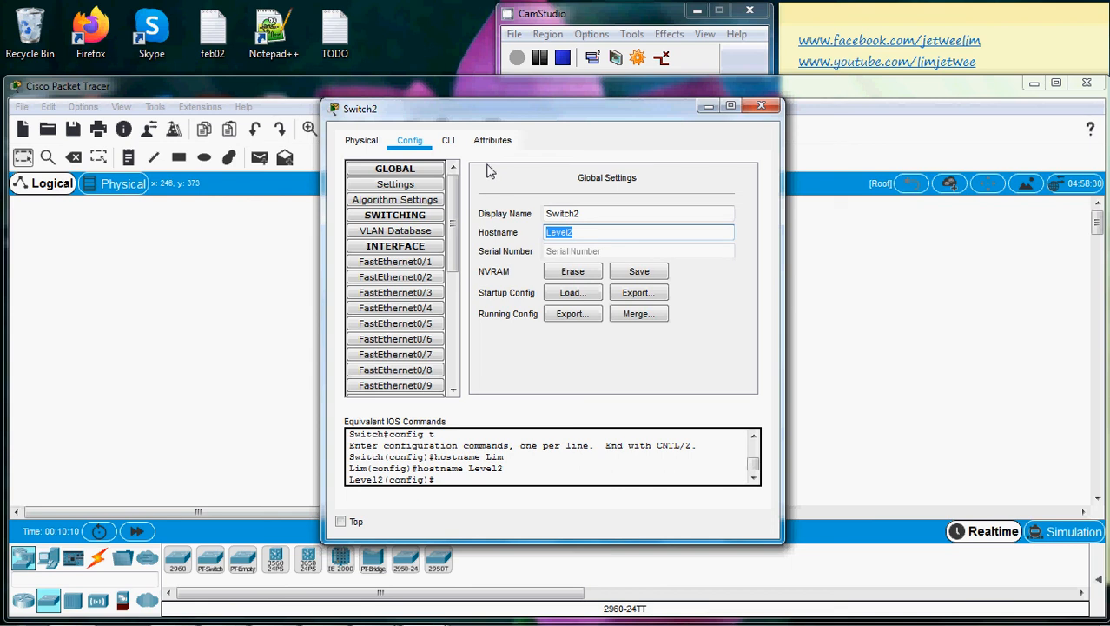
# Return to the CLI and select the word hostname in the command history
pyautogui.click(449, 139)
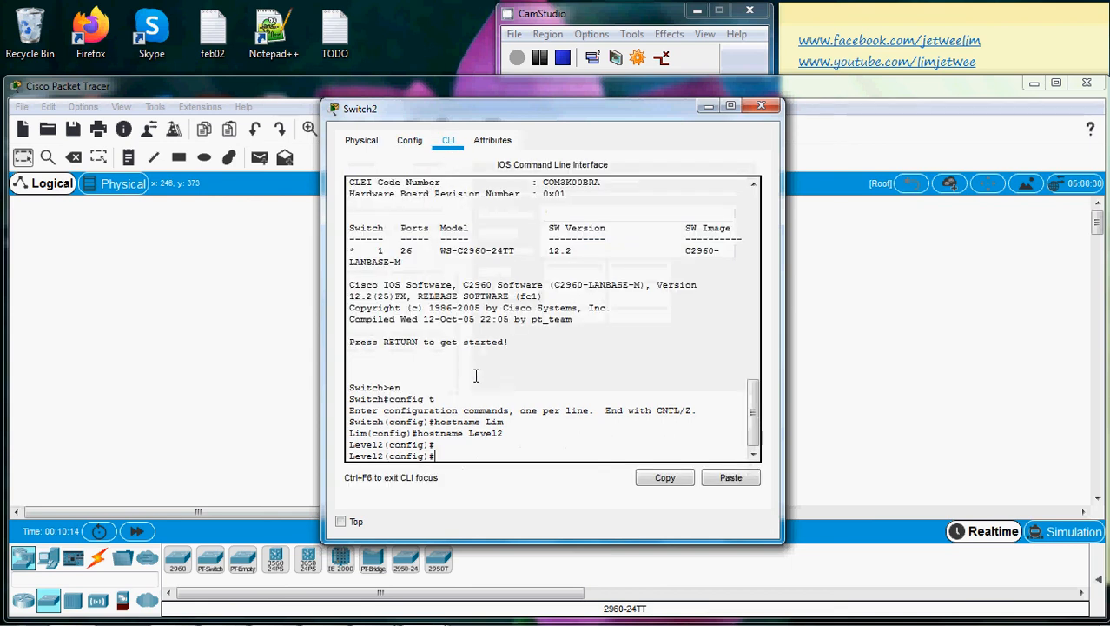
pyautogui.doubleClick(450, 421)
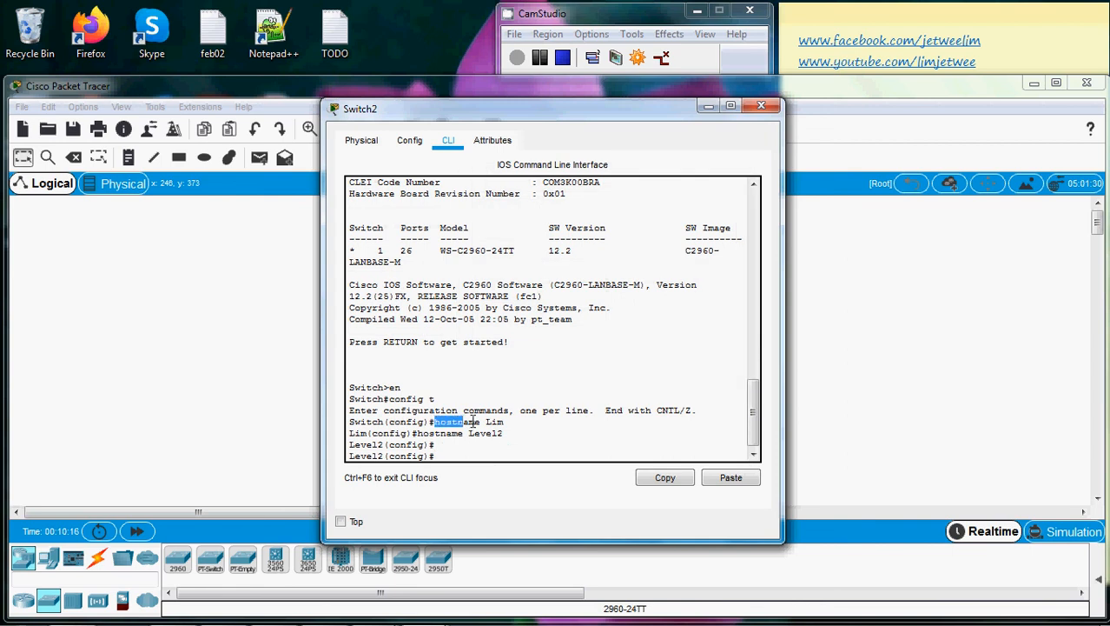